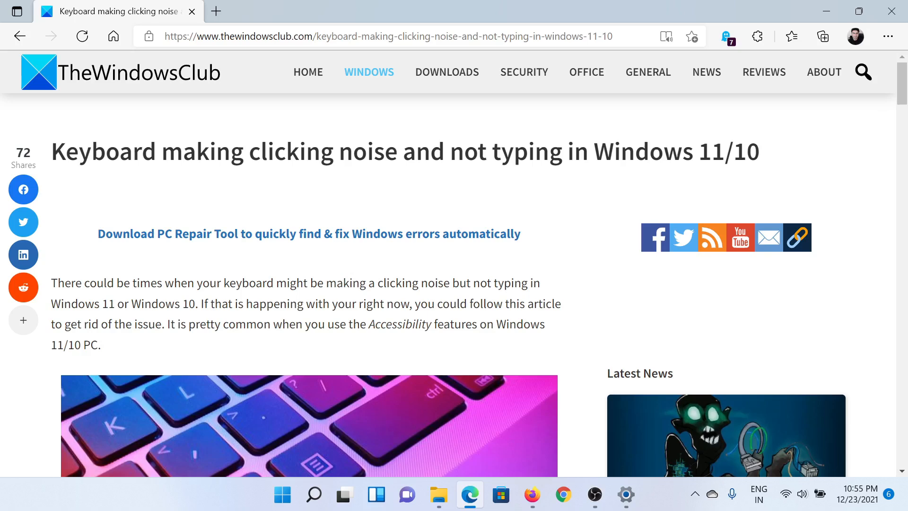
Scroll the TheWindowsClub article to its four-step fix list and section 1.
{"action": "scroll", "scroll_direction": "down", "scroll_amount": 3}
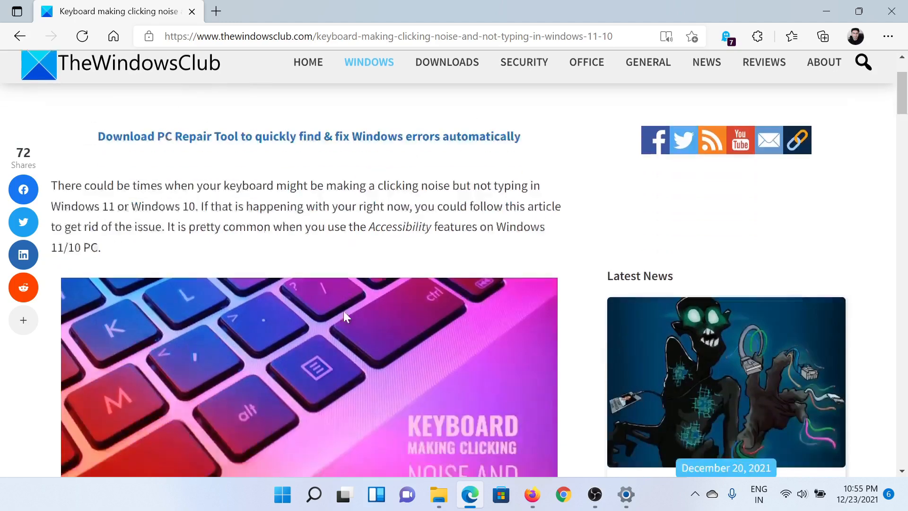
{"action": "scroll", "scroll_direction": "down", "scroll_amount": 3}
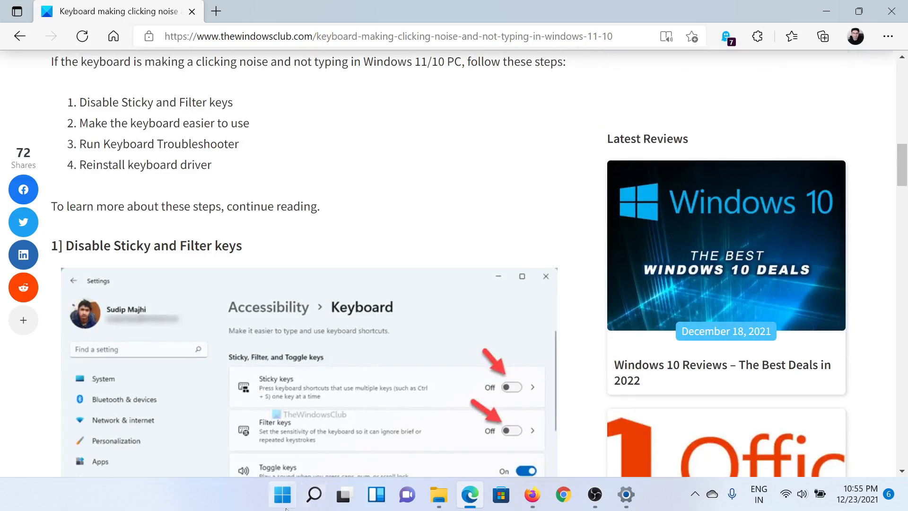
Check that Sticky, Filter and Toggle keys are off under Accessibility > Keyboard.
{"action": "left_click", "coordinate": [625, 495]}
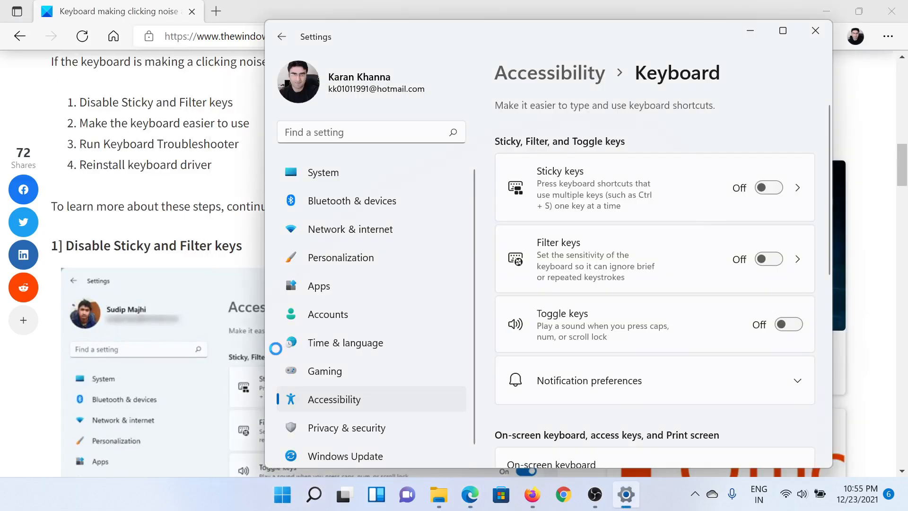
{"action": "mouse_move", "coordinate": [338, 403]}
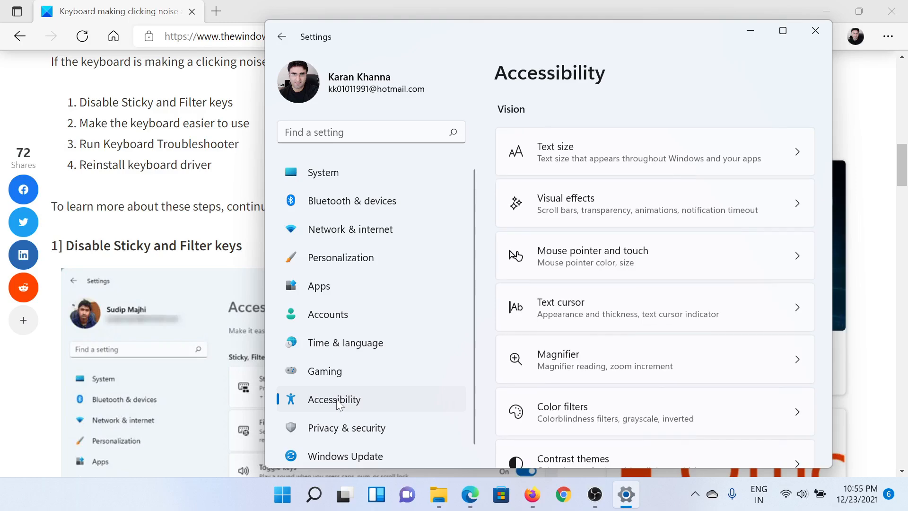
{"action": "scroll", "scroll_direction": "down", "scroll_amount": 3}
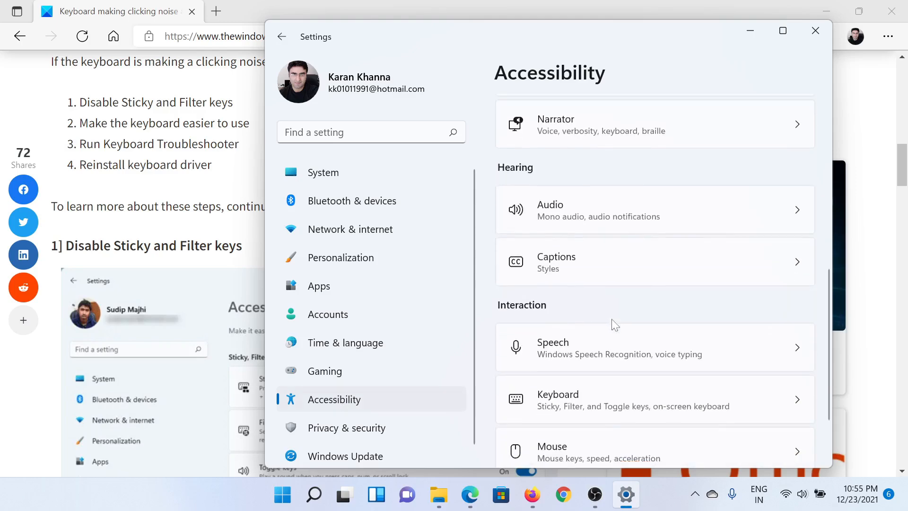
{"action": "scroll", "scroll_direction": "down", "scroll_amount": 3}
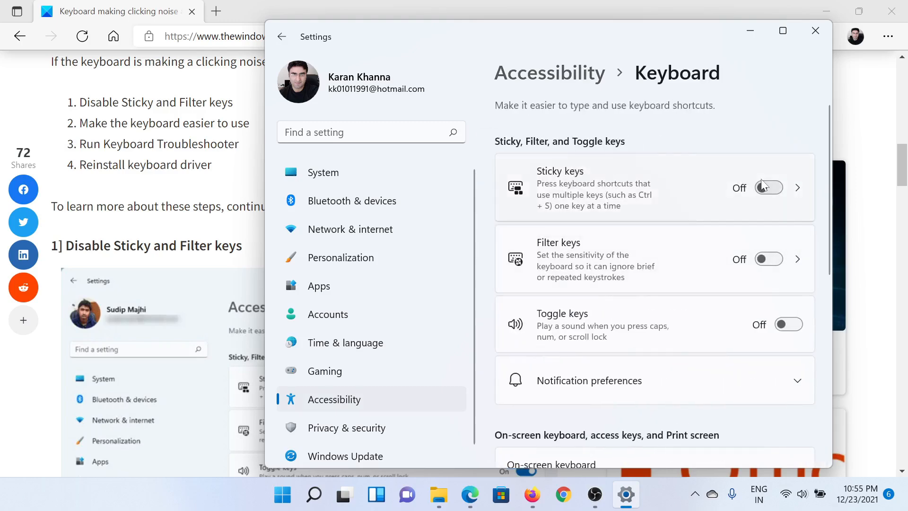
{"action": "mouse_move", "coordinate": [732, 209]}
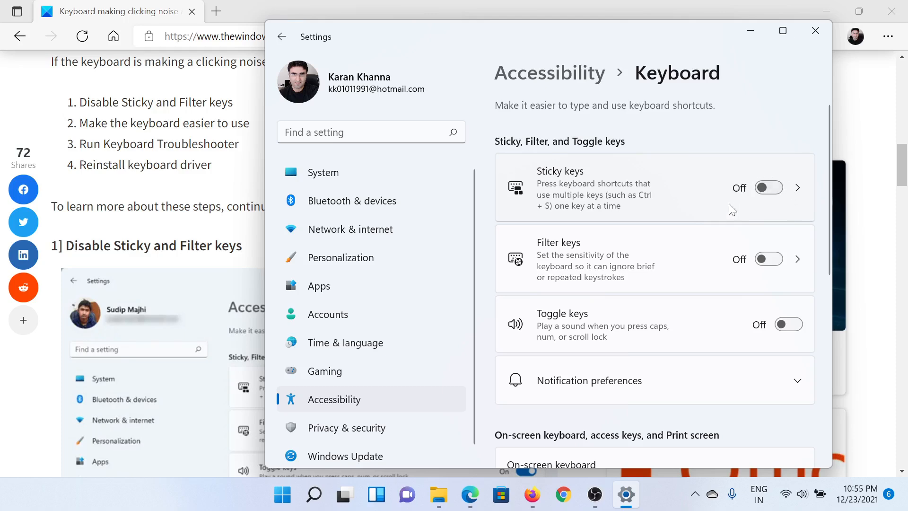
{"action": "mouse_move", "coordinate": [730, 297]}
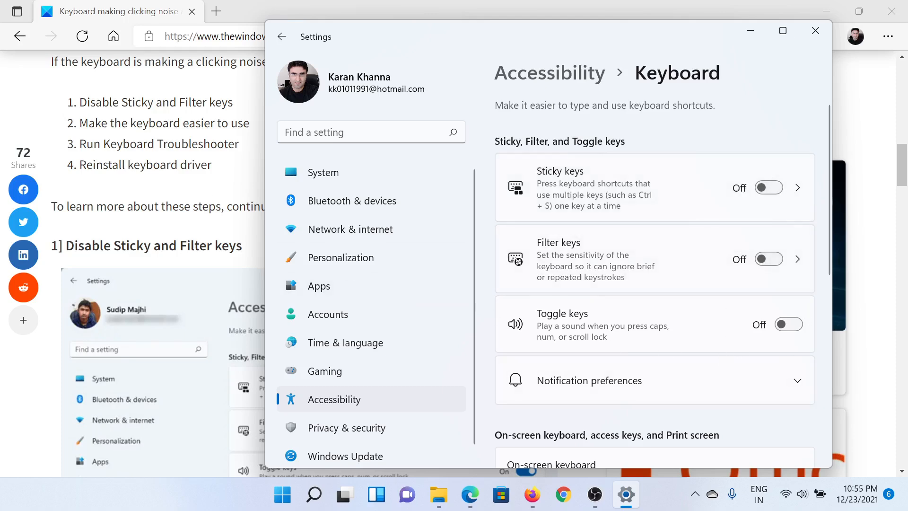
{"action": "left_click", "coordinate": [816, 30]}
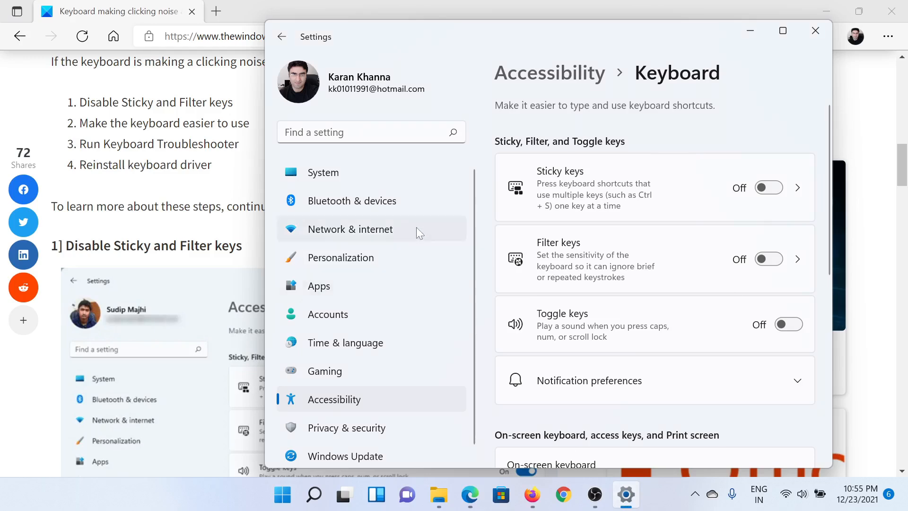
{"action": "mouse_move", "coordinate": [356, 180]}
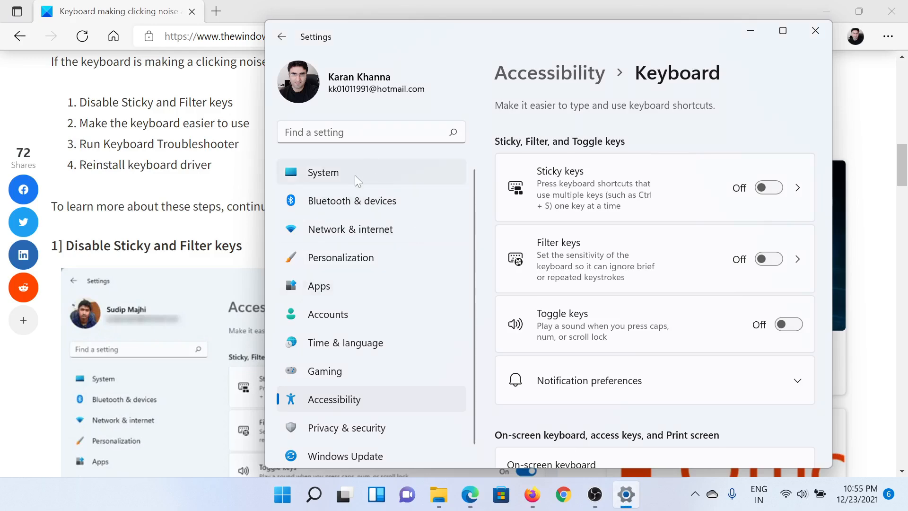
Go to System > Troubleshoot in Settings.
{"action": "left_click", "coordinate": [323, 172]}
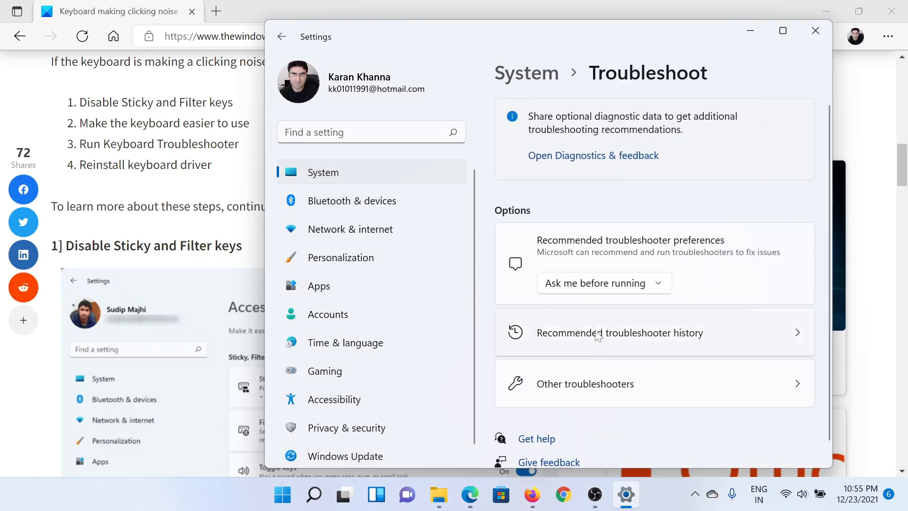
Open Other troubleshooters and scroll down to the Keyboard entry.
{"action": "left_click", "coordinate": [585, 384]}
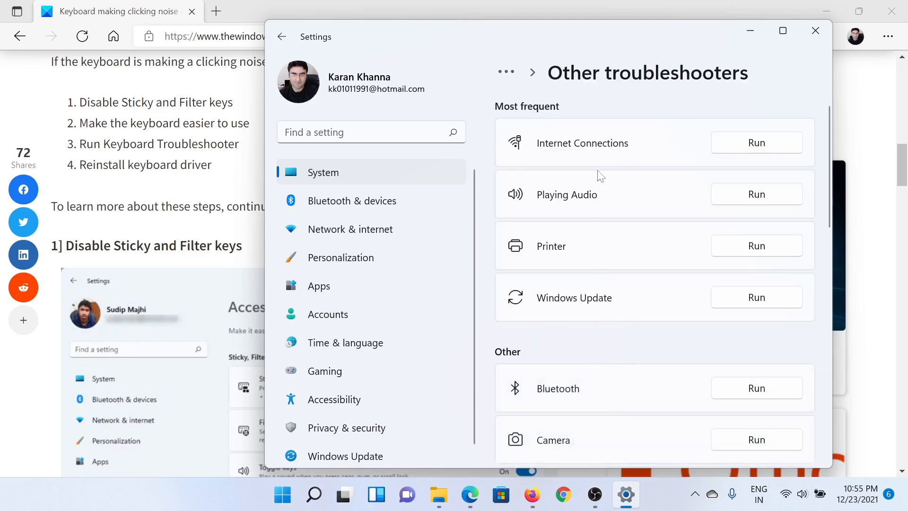
{"action": "scroll", "scroll_direction": "down", "scroll_amount": 3}
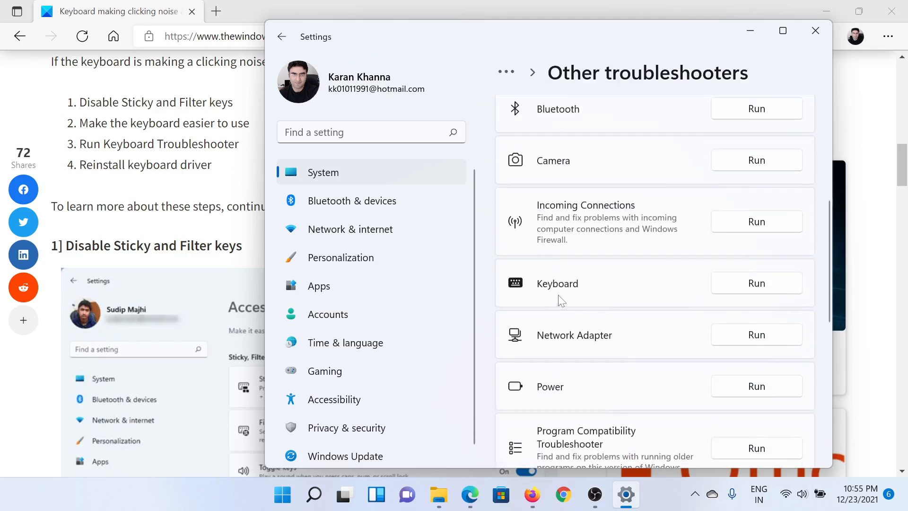
{"action": "mouse_move", "coordinate": [579, 275]}
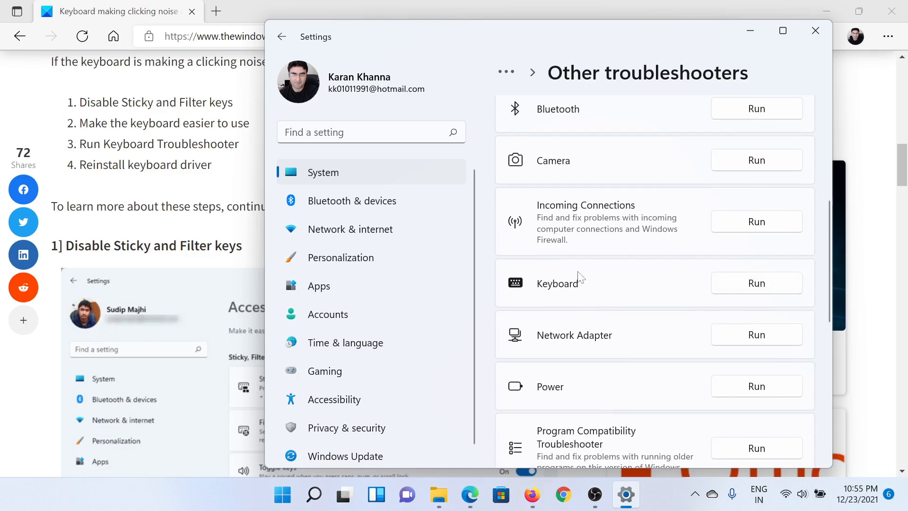